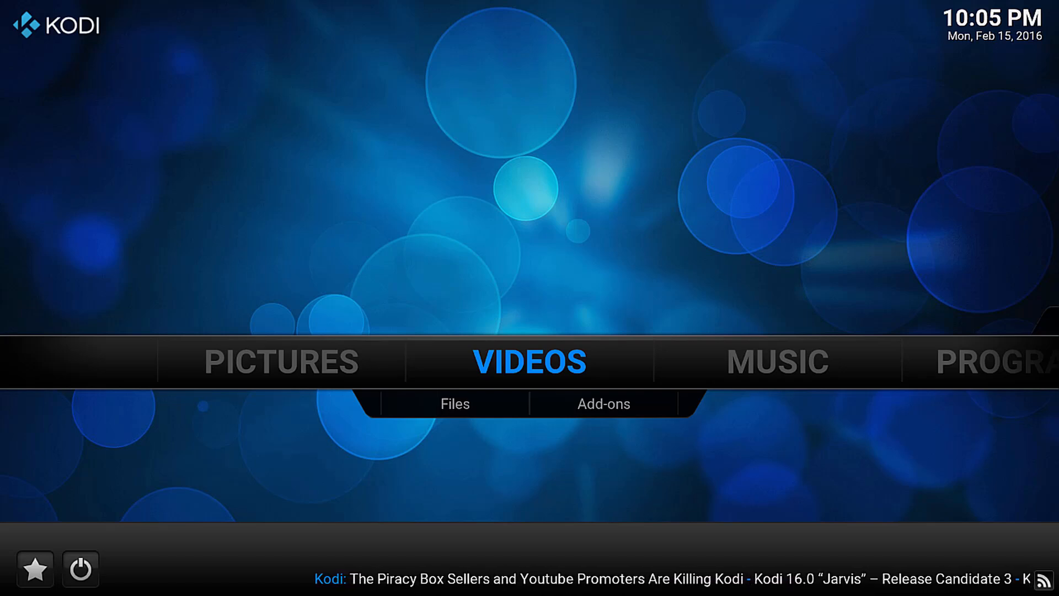
# Step: View the Videos > Add-ons list, where Specto - Fork is installed
pyautogui.click(604, 404)
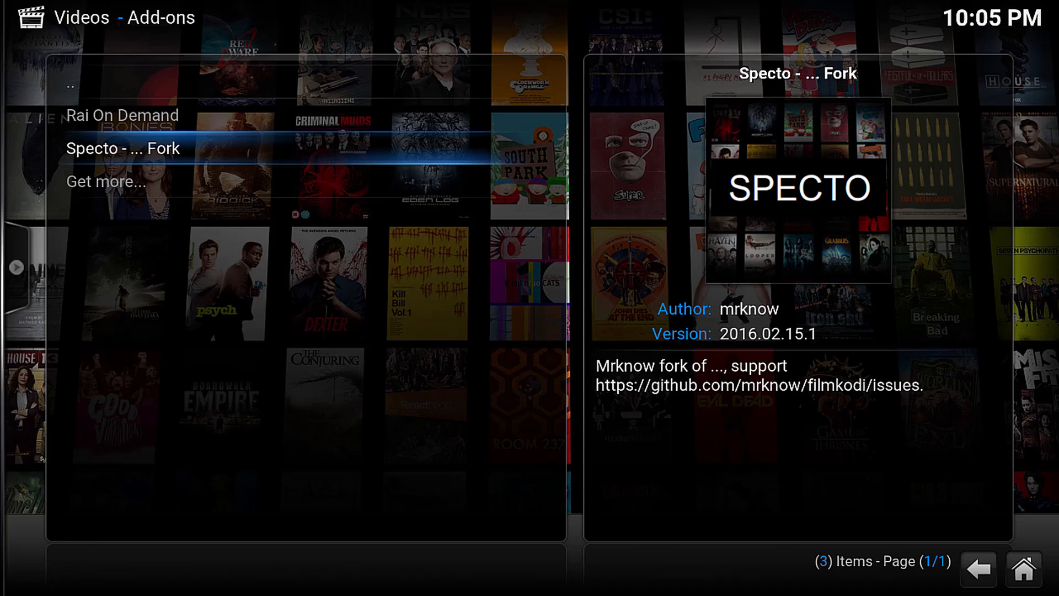
pyautogui.click(127, 149)
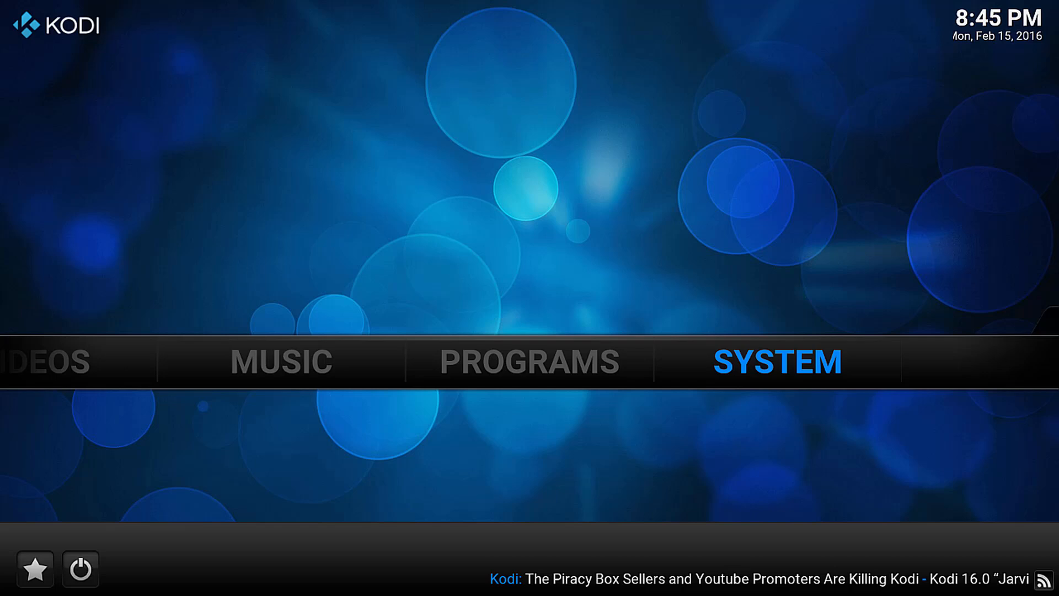
pyautogui.click(776, 361)
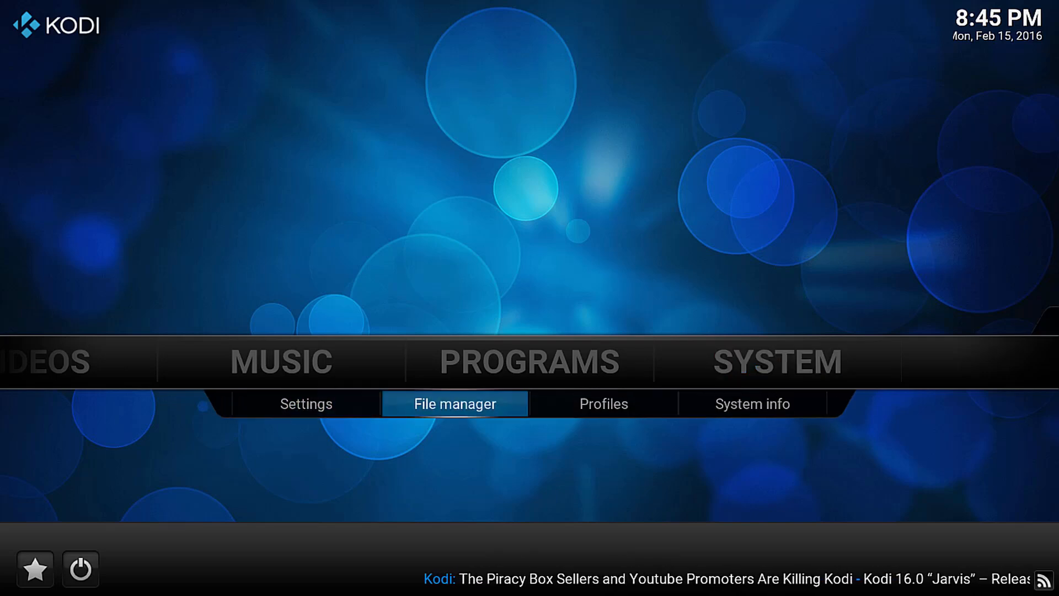
pyautogui.click(455, 403)
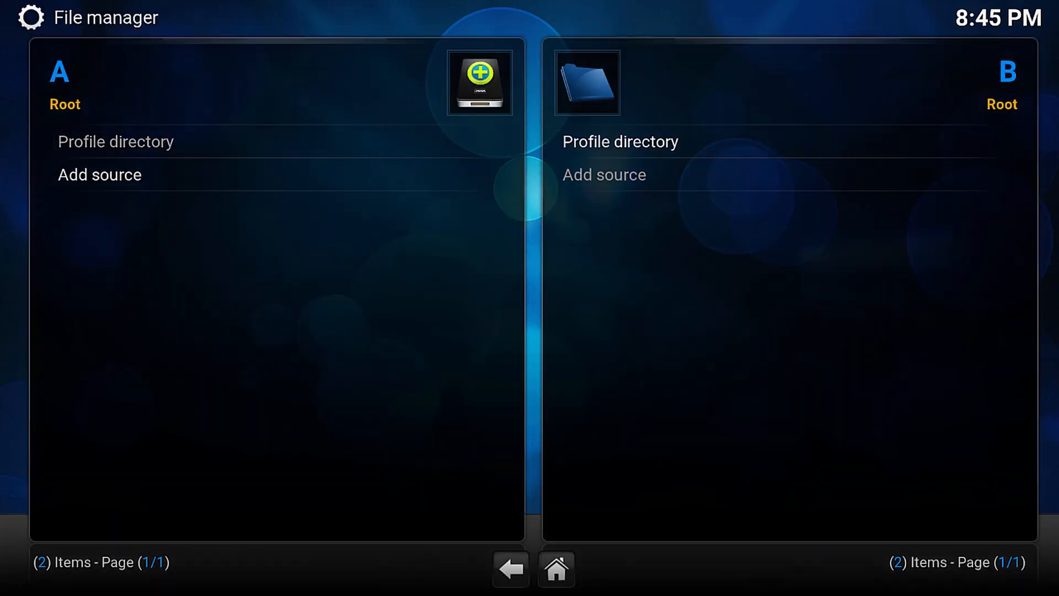
pyautogui.click(98, 174)
pyautogui.write('http')
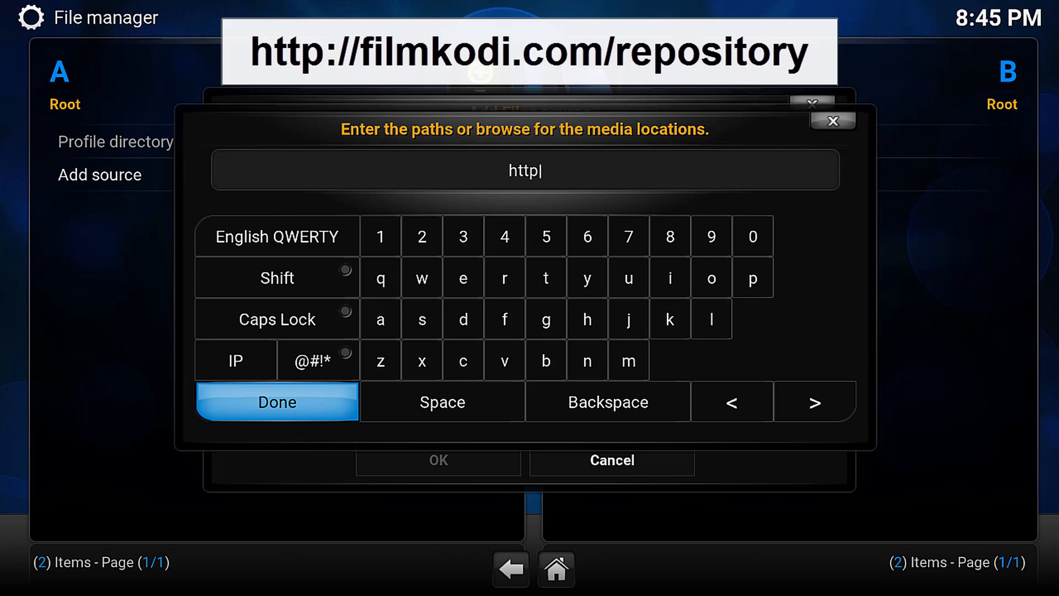
pyautogui.write('://filmkodi.com/repository')
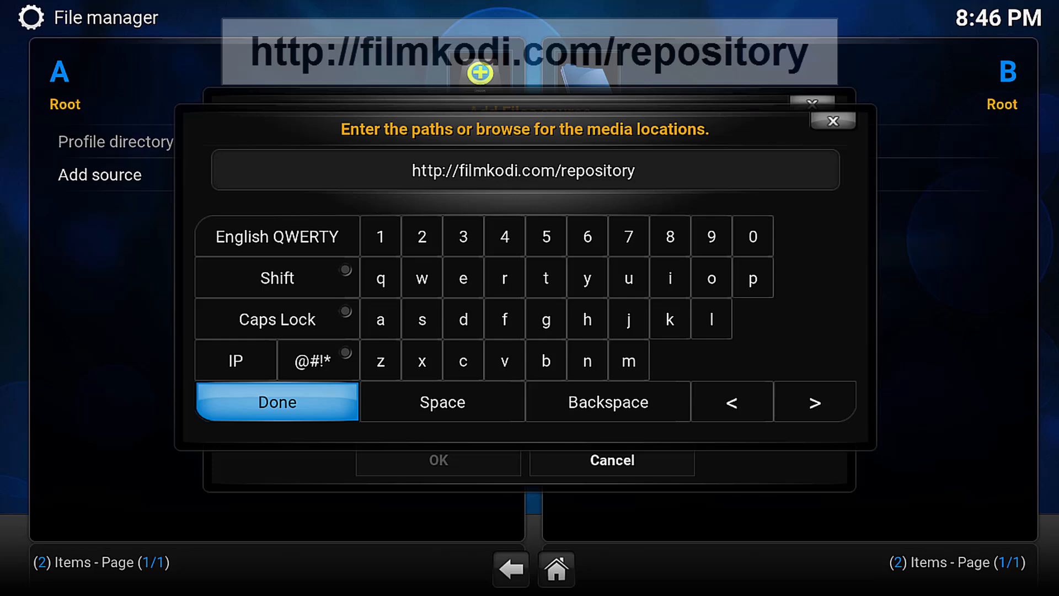
pyautogui.click(276, 402)
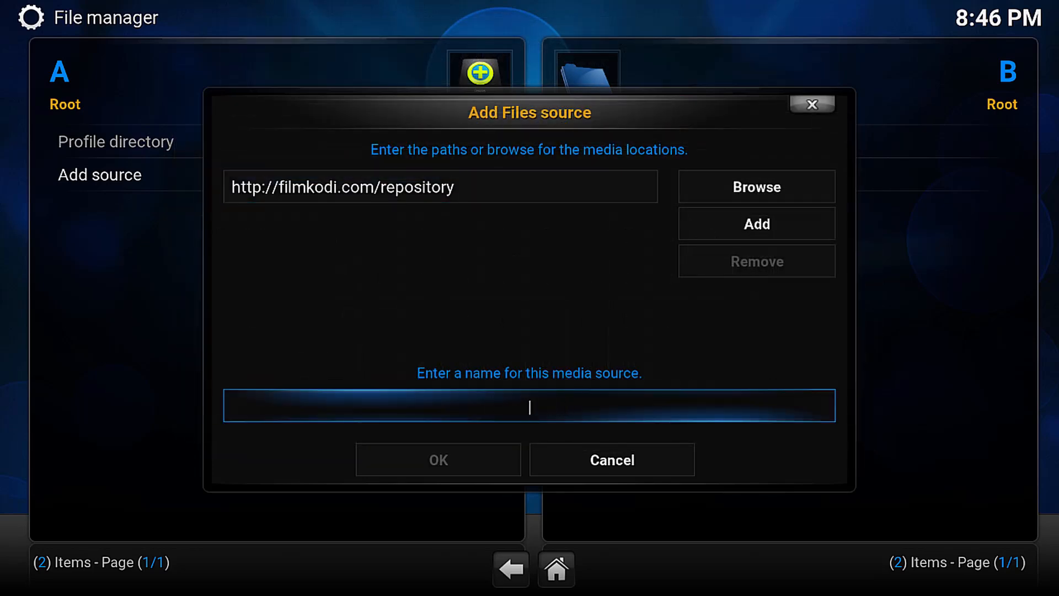
pyautogui.write('Film Kodi')
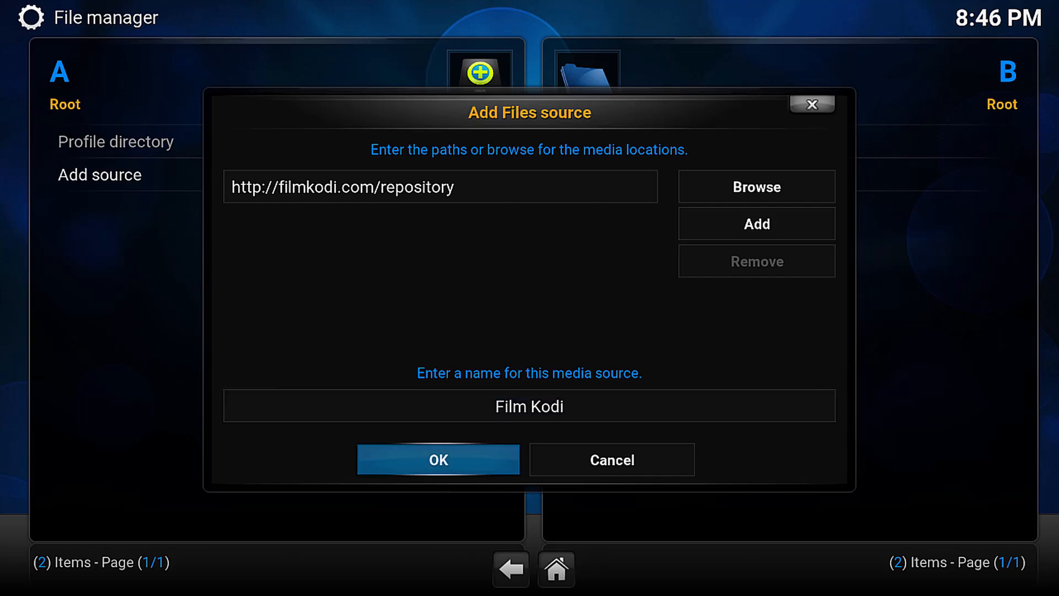
pyautogui.click(438, 459)
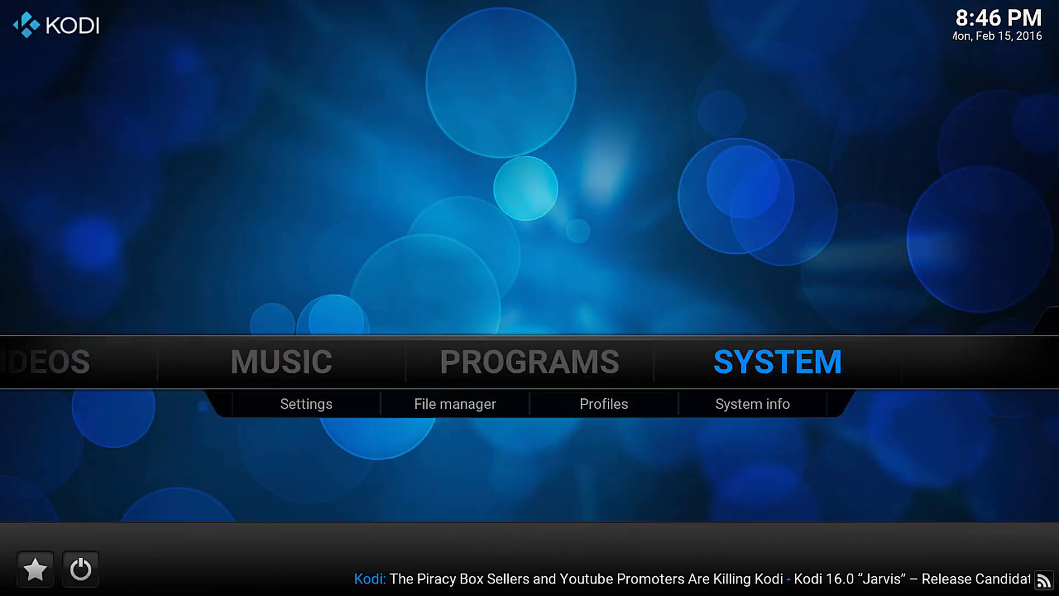
# Step: In Settings > Add-ons, choose Install from zip file and browse the Film Kodi source
pyautogui.click(305, 403)
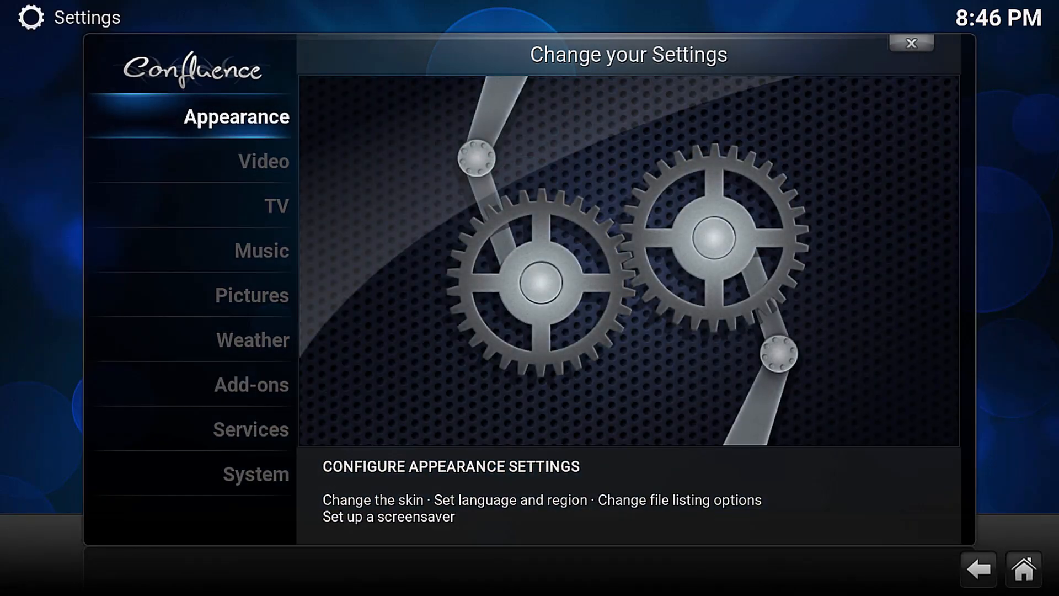
pyautogui.click(250, 385)
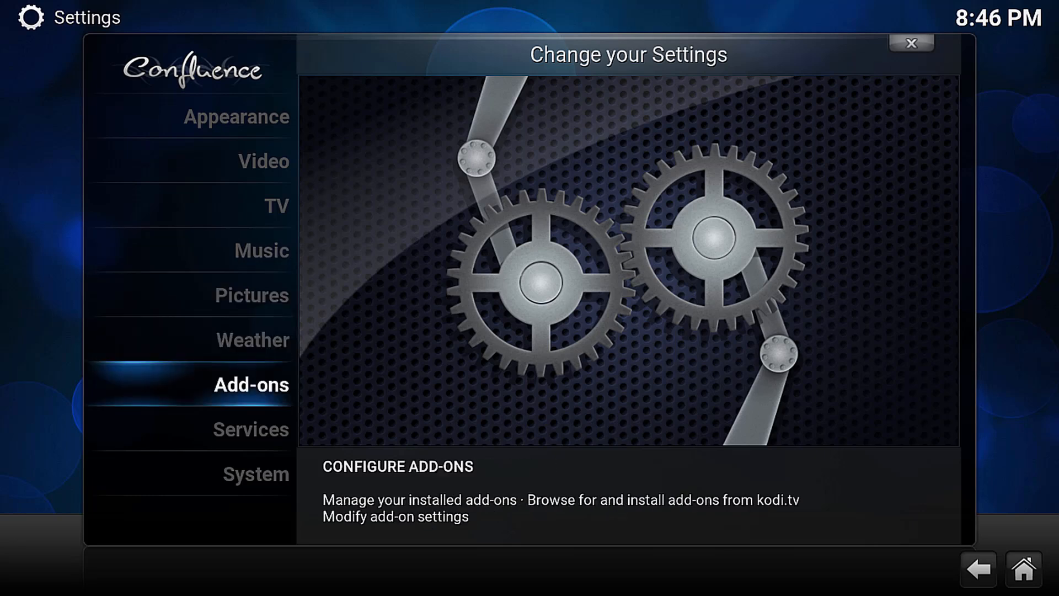
pyautogui.click(251, 385)
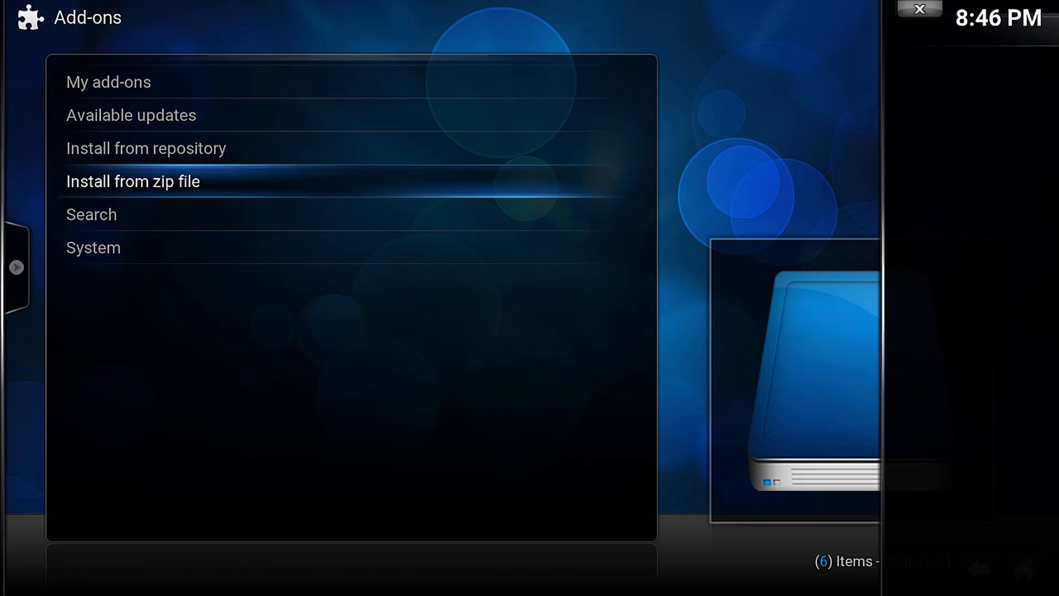
pyautogui.click(132, 181)
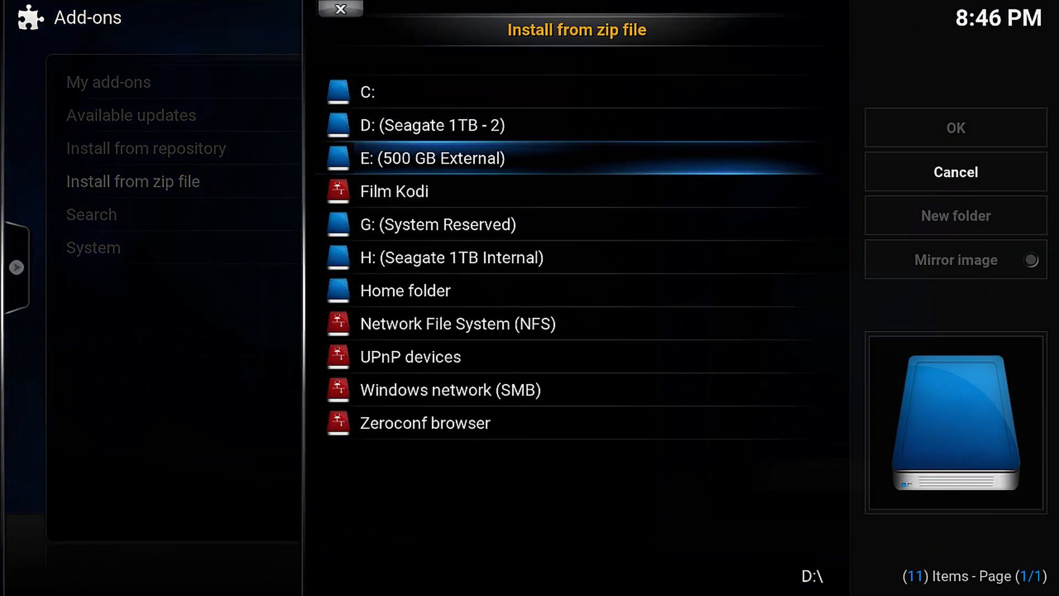
pyautogui.click(395, 191)
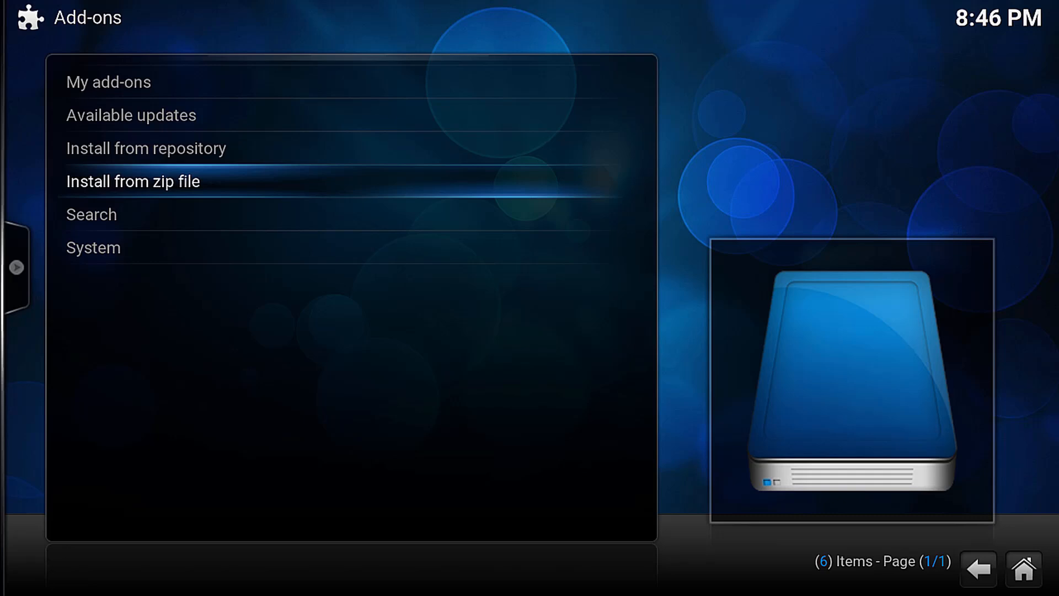
# Step: Install Specto - Fork from the Filmkodi.com repository - MRKNOW video add-ons
pyautogui.click(146, 148)
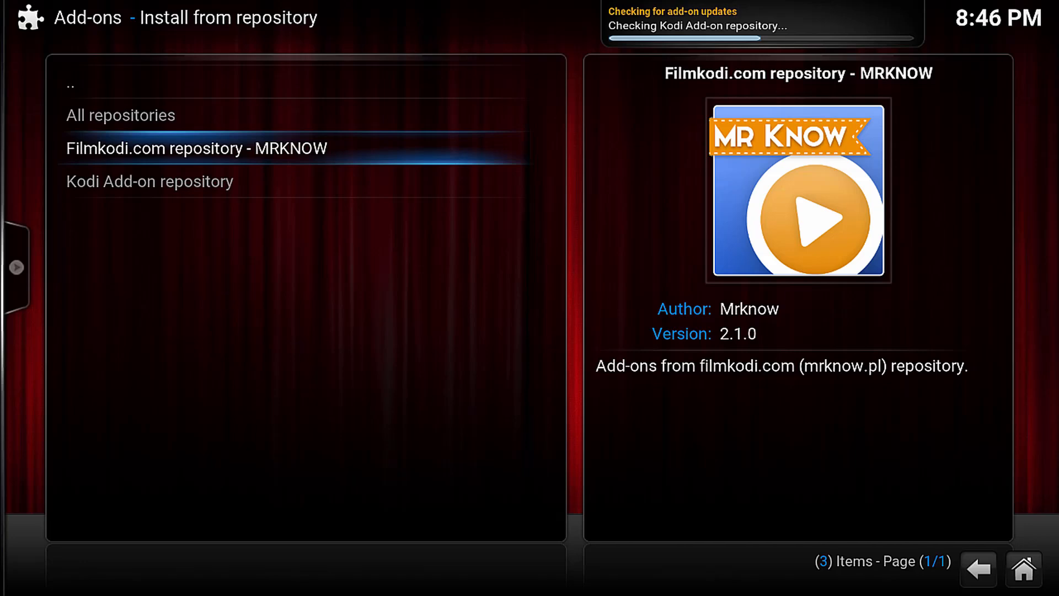
pyautogui.click(195, 147)
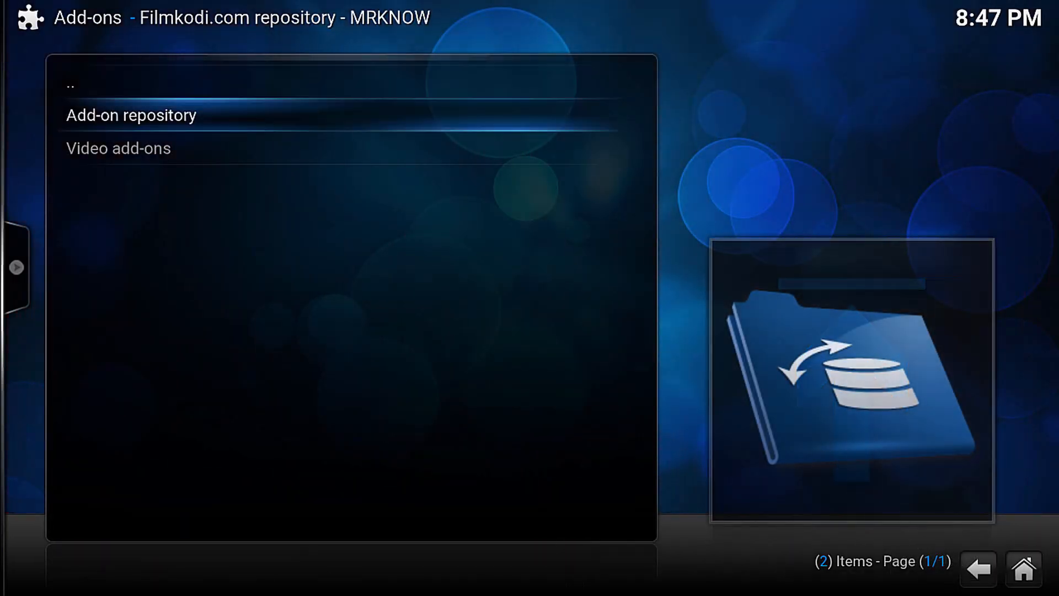
pyautogui.click(118, 148)
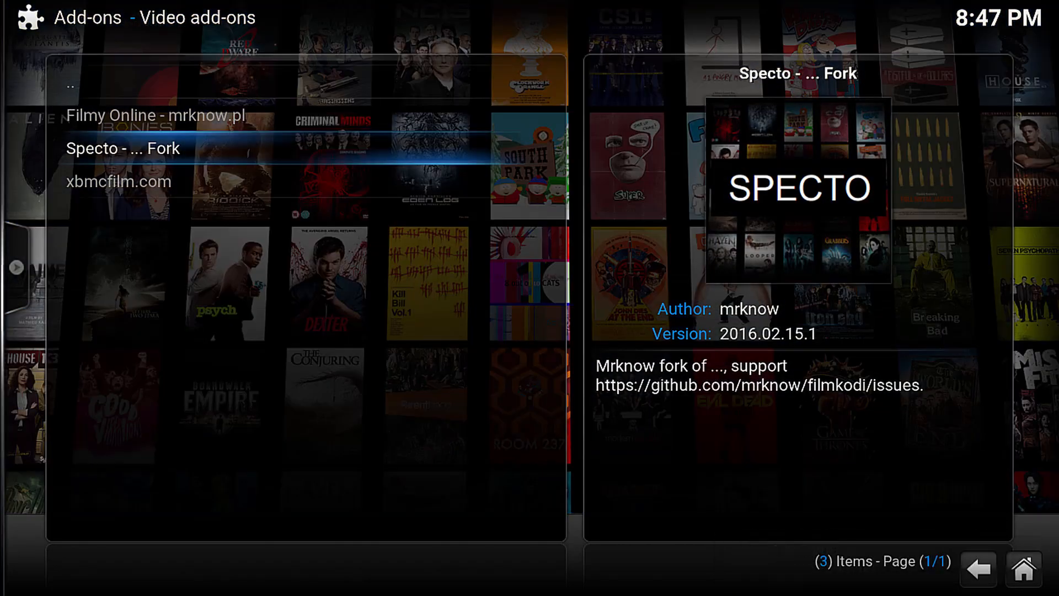
pyautogui.click(126, 149)
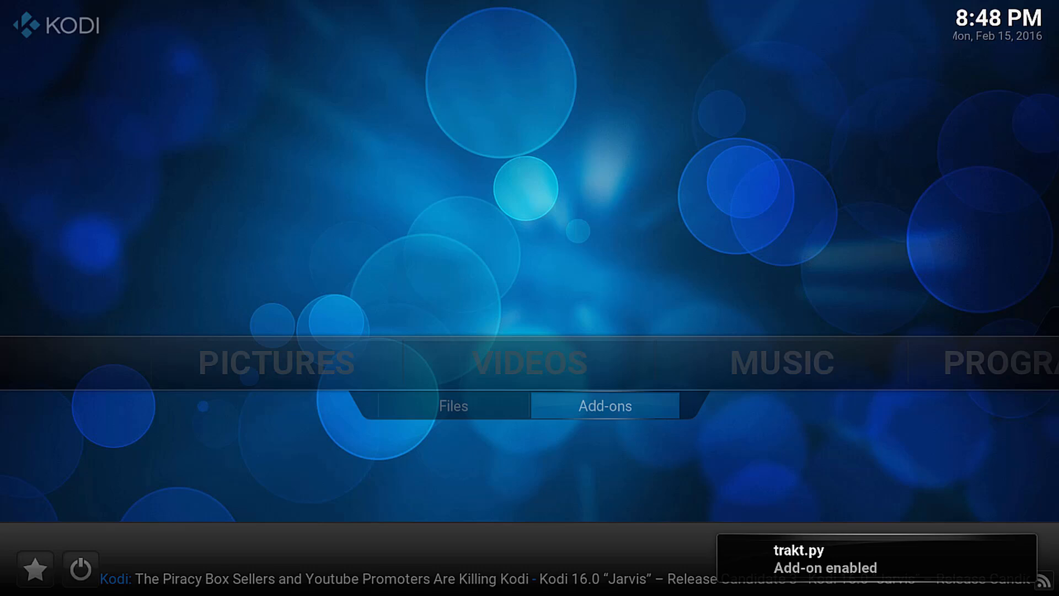
# Step: Open Videos > Add-ons to confirm Specto - Fork is now listed
pyautogui.click(604, 405)
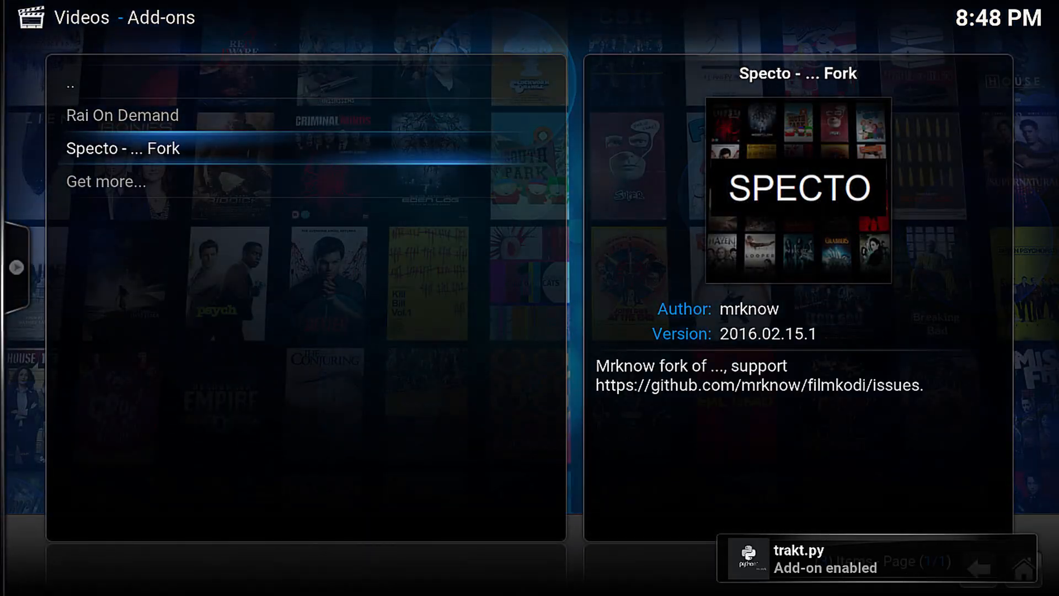